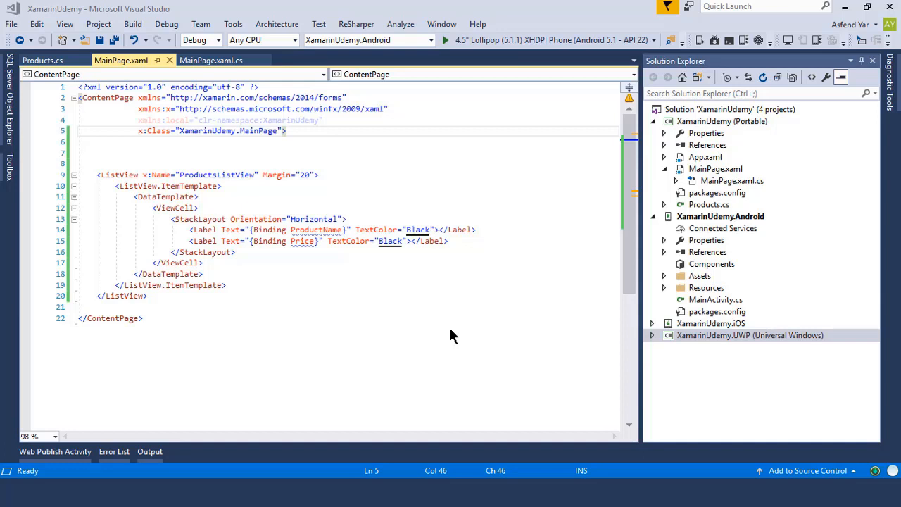
mouse_move(426, 334)
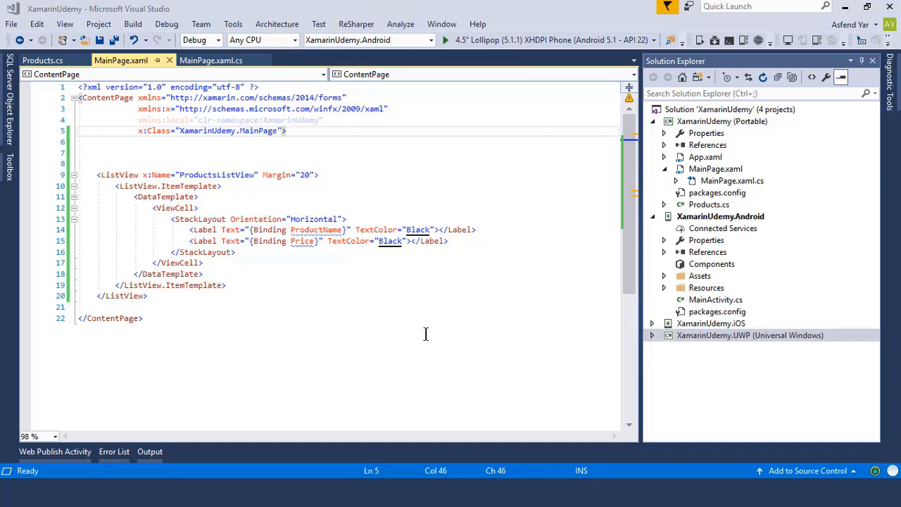
- Select the ProductsListView block in MainPage.xaml and delete it
left_click(182, 296)
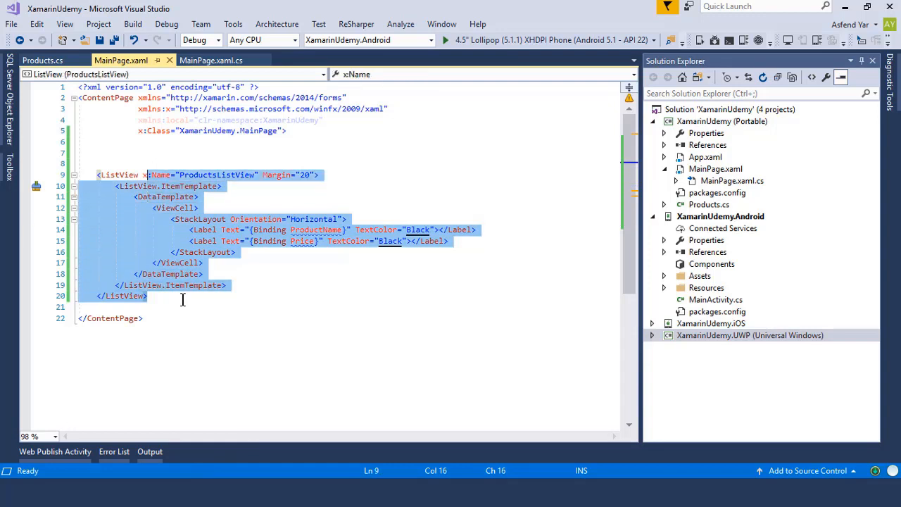
key("Delete")
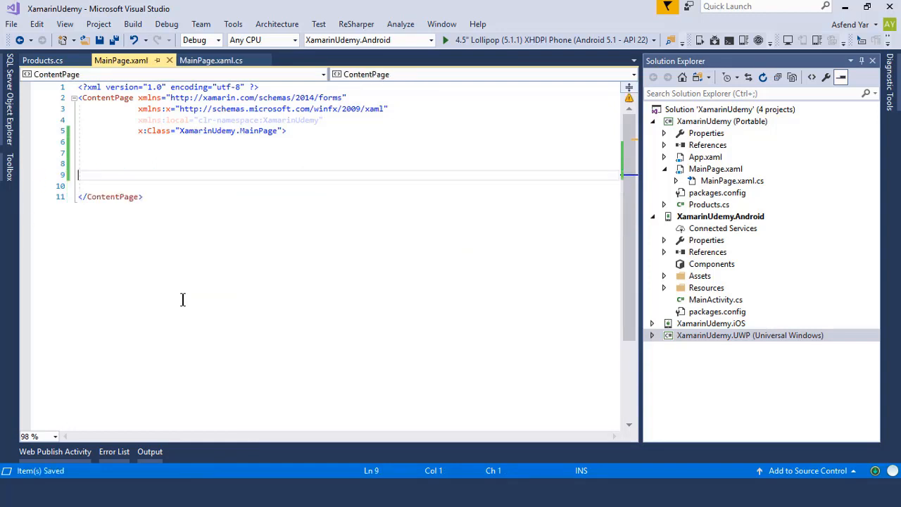
- Type a StackLayout with Entries placeholdered 'Product Price' (EntPrice) and 'Product Name' (EntProductName)
type("<StackLayout>")
type("<Entry></Entry>")
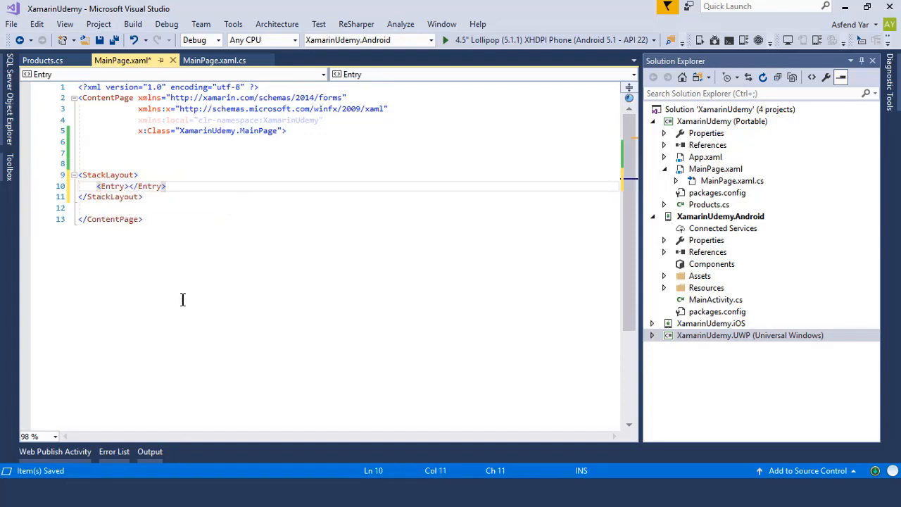
type("Placeholder=\"\"")
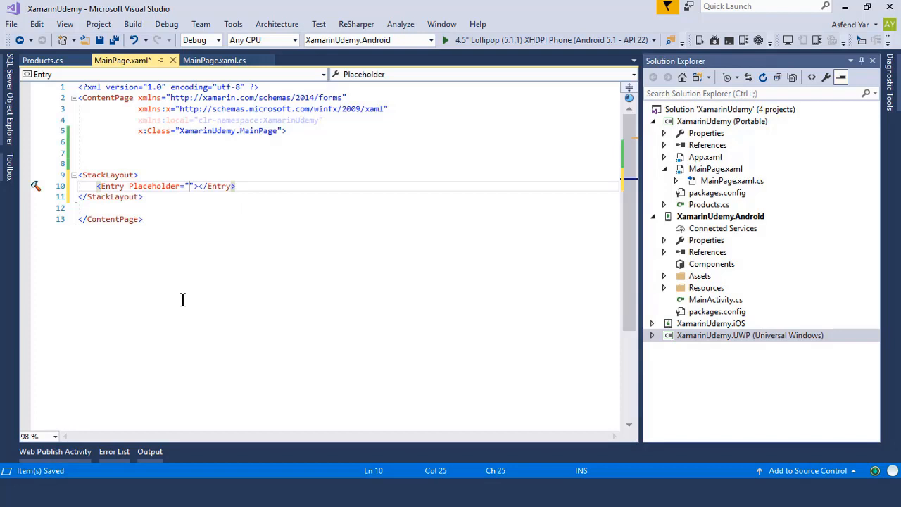
type("P")
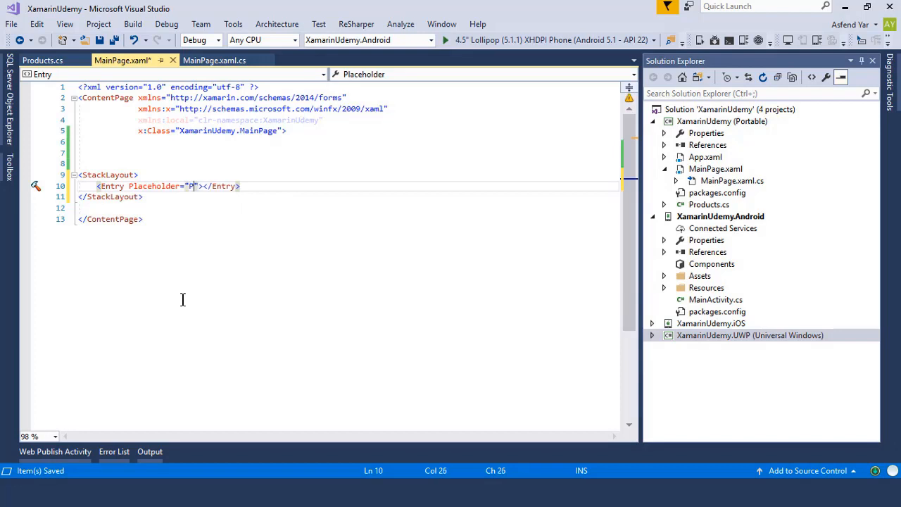
type("roduct")
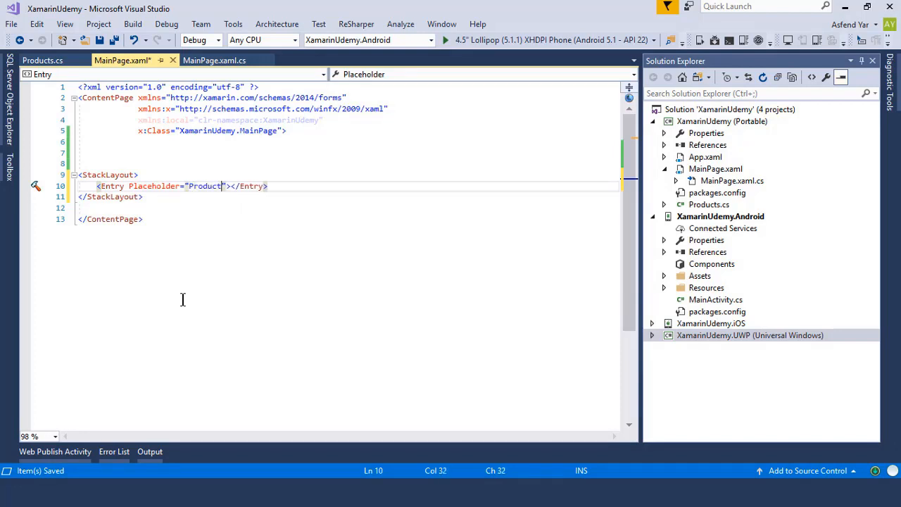
type("P")
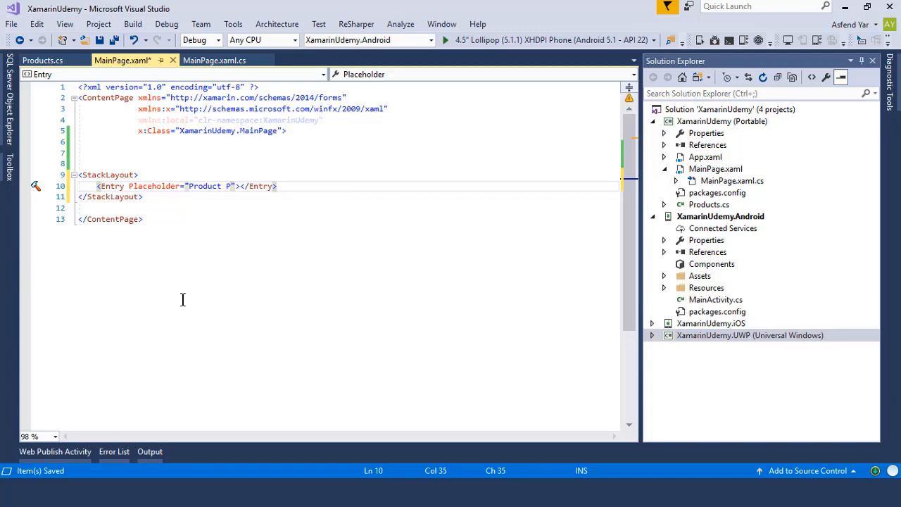
type("rice")
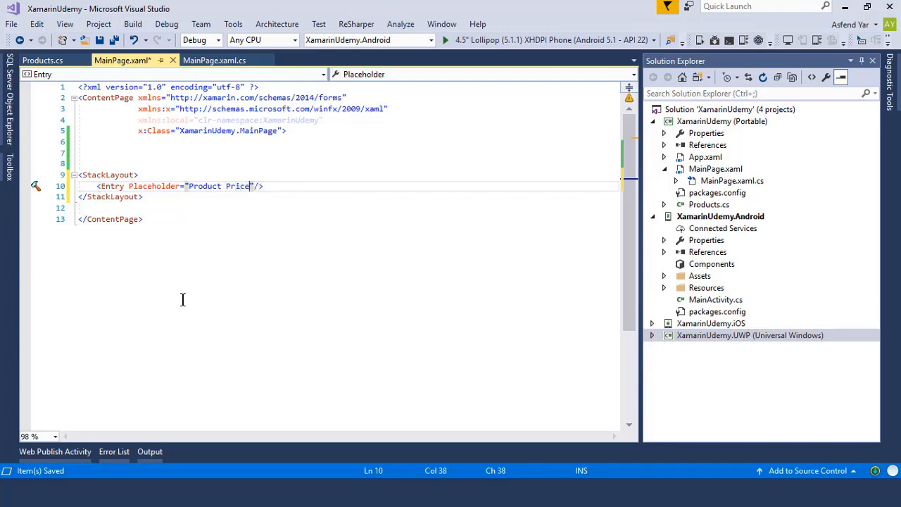
type("x:Name=\"Ent\"")
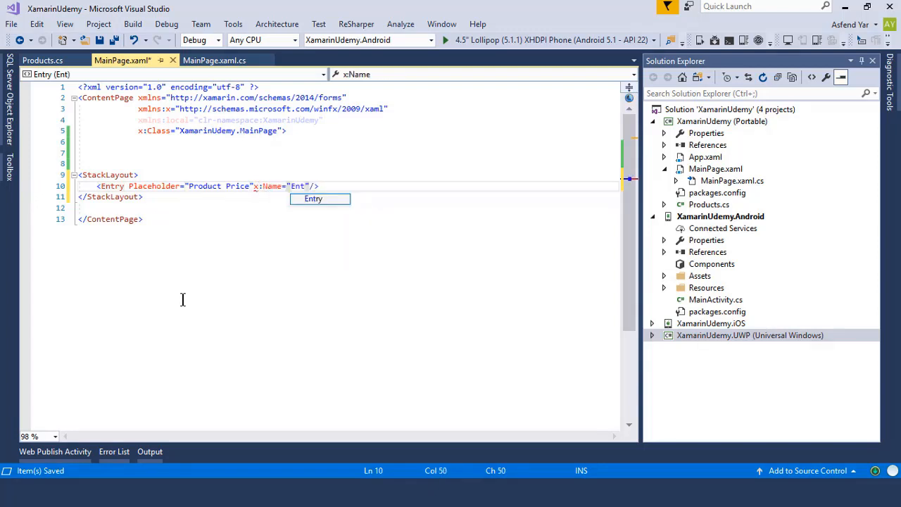
type("Price")
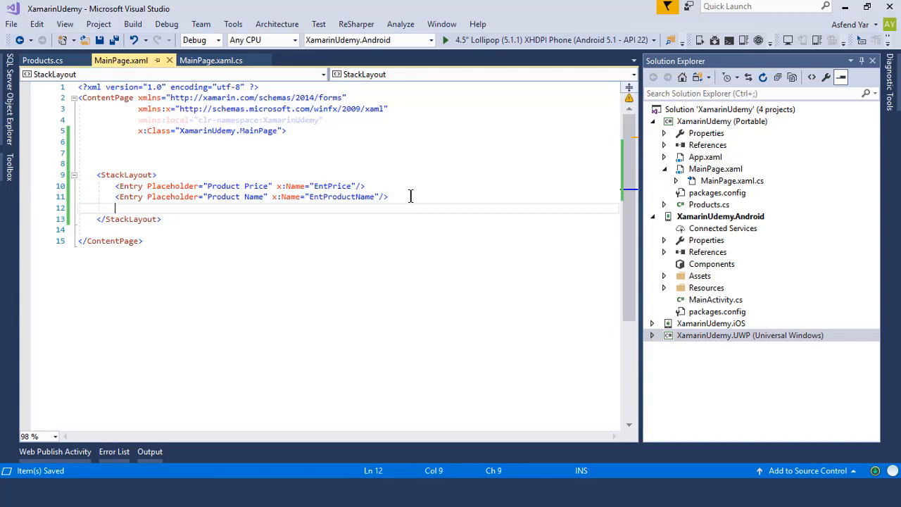
- Add a Save Button named BtnSave and generate its BtnSave_OnClicked handler
type("<Button></Button>")
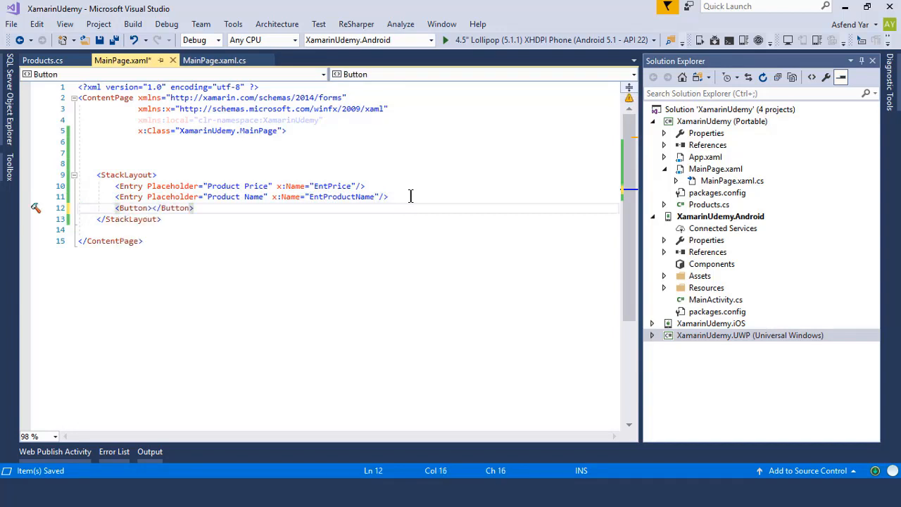
type("Text=\"\"")
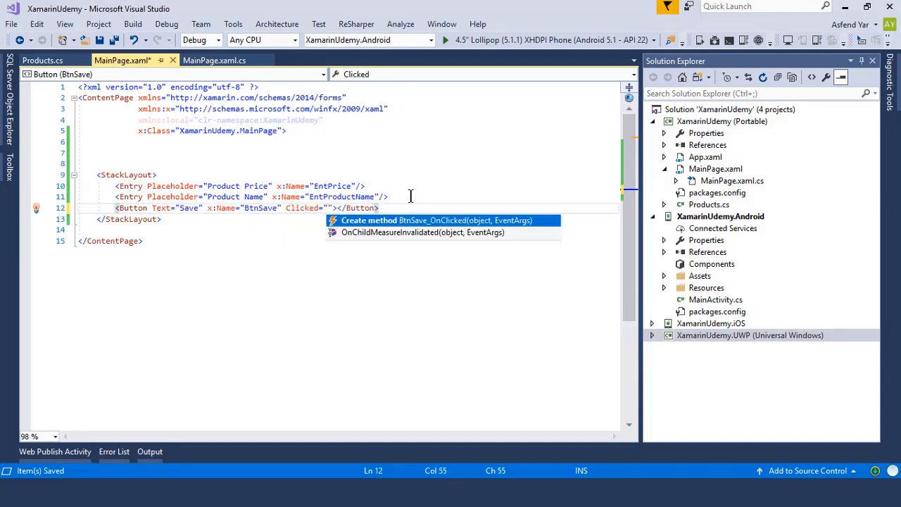
left_click(437, 220)
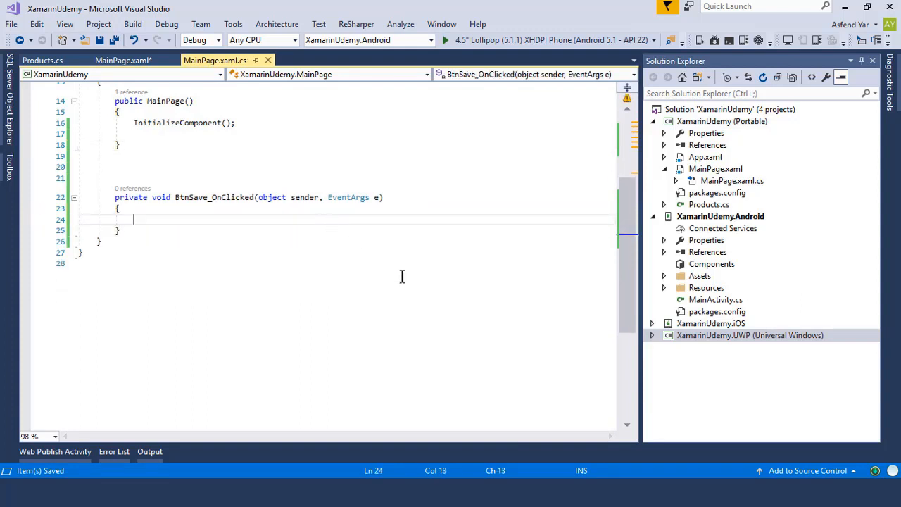
left_click(446, 40)
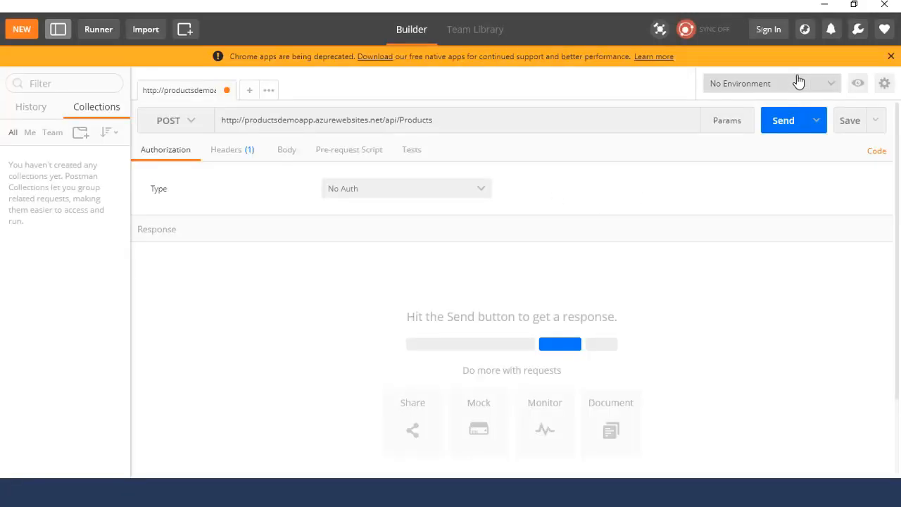
mouse_move(533, 213)
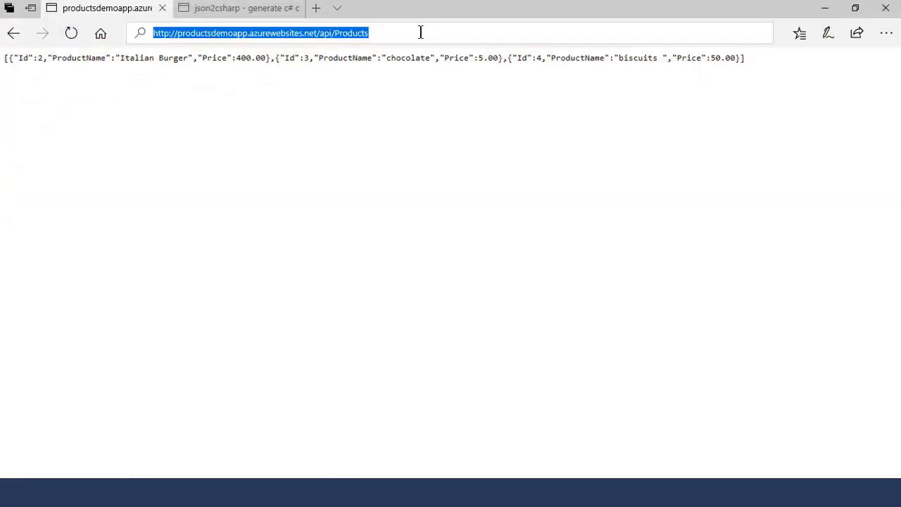
mouse_move(766, 6)
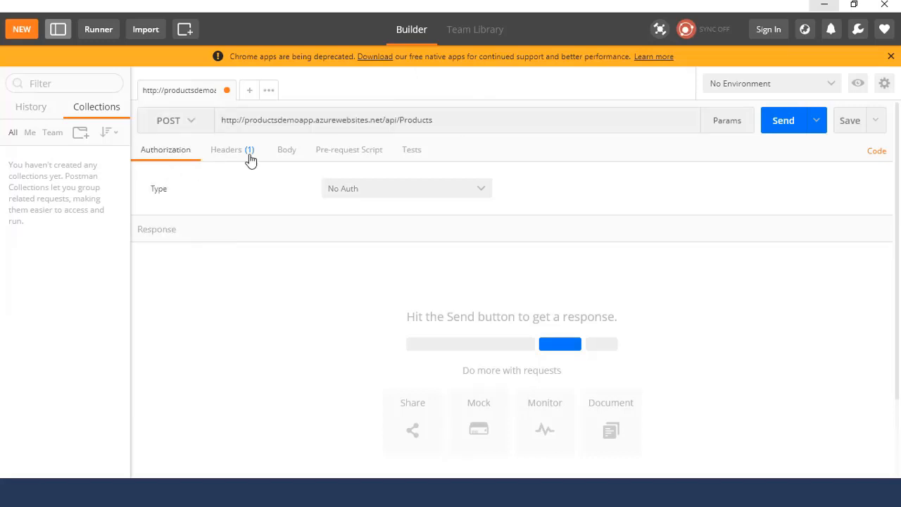
- Send a raw JSON body with ProductName 'Caramel' and Price 200 to the Products API
left_click(286, 149)
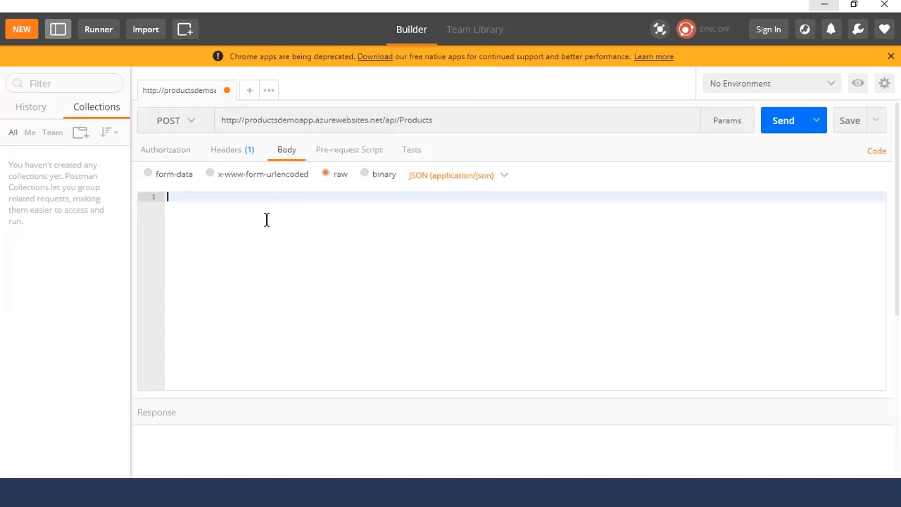
type("{")
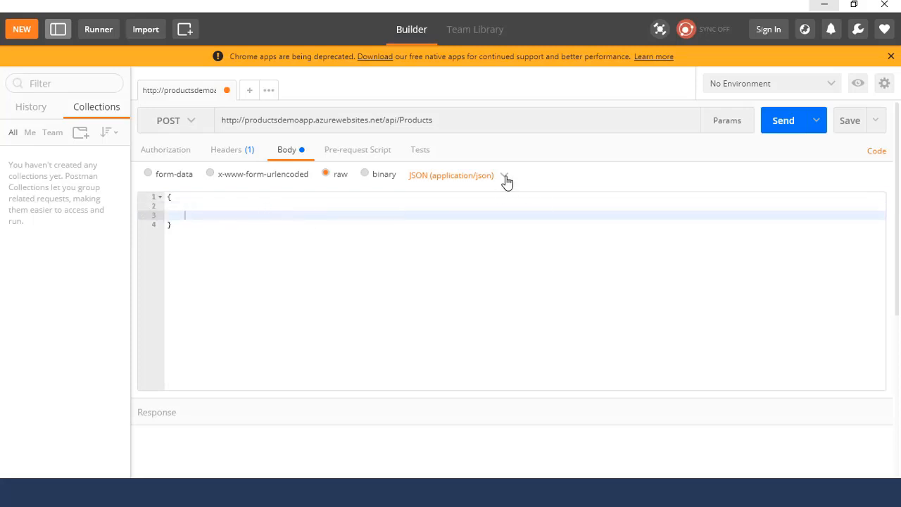
left_click(503, 174)
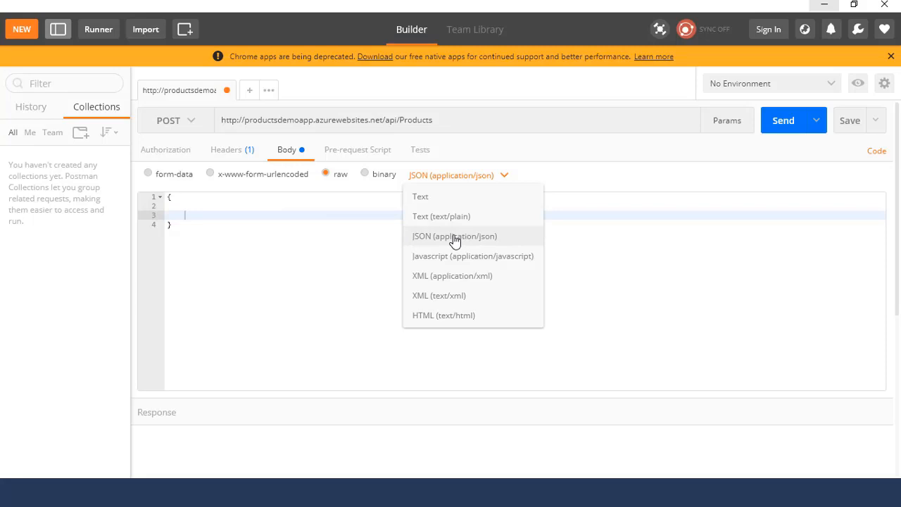
left_click(454, 236)
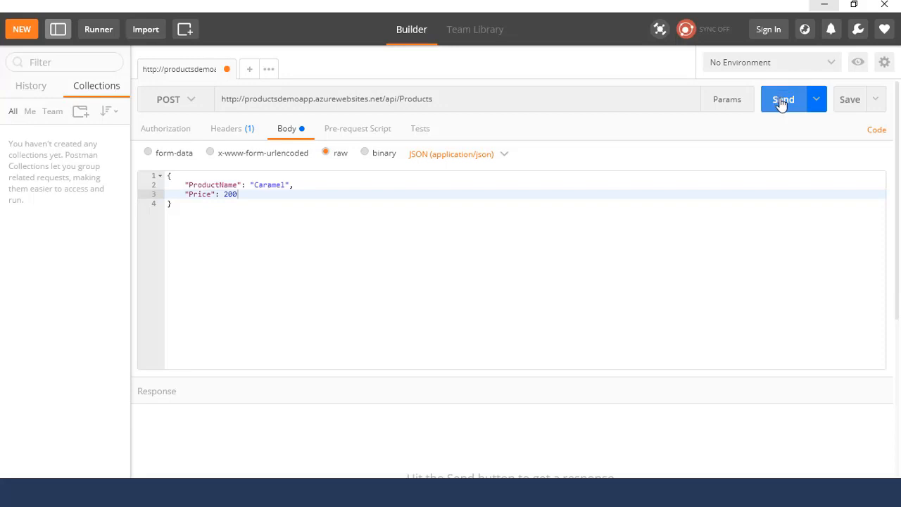
left_click(783, 99)
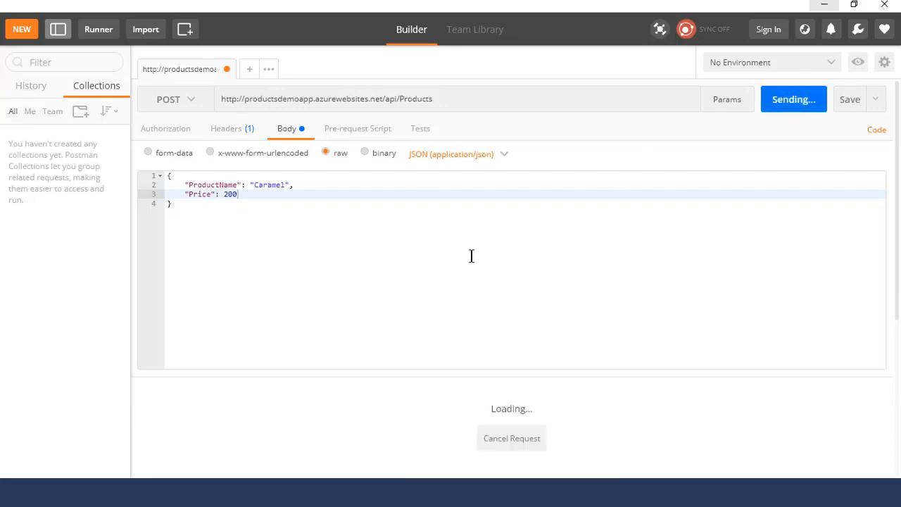
mouse_move(452, 262)
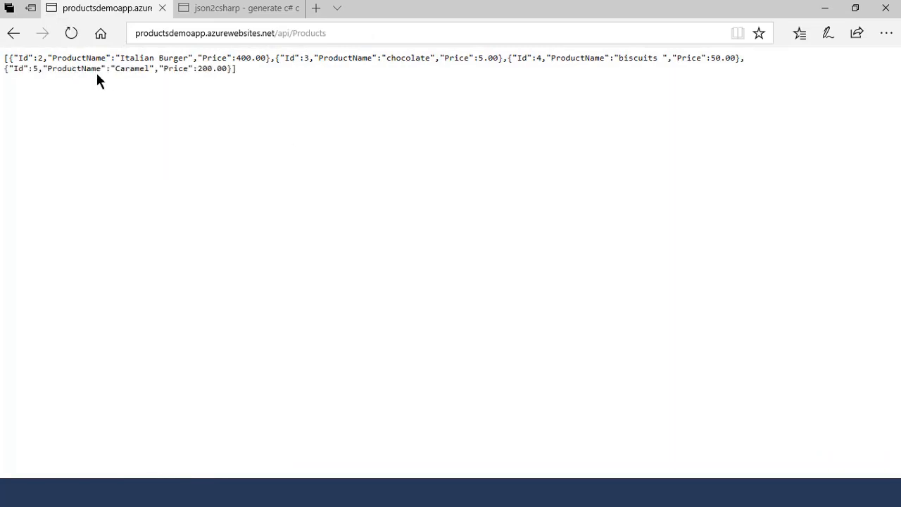
mouse_move(779, 5)
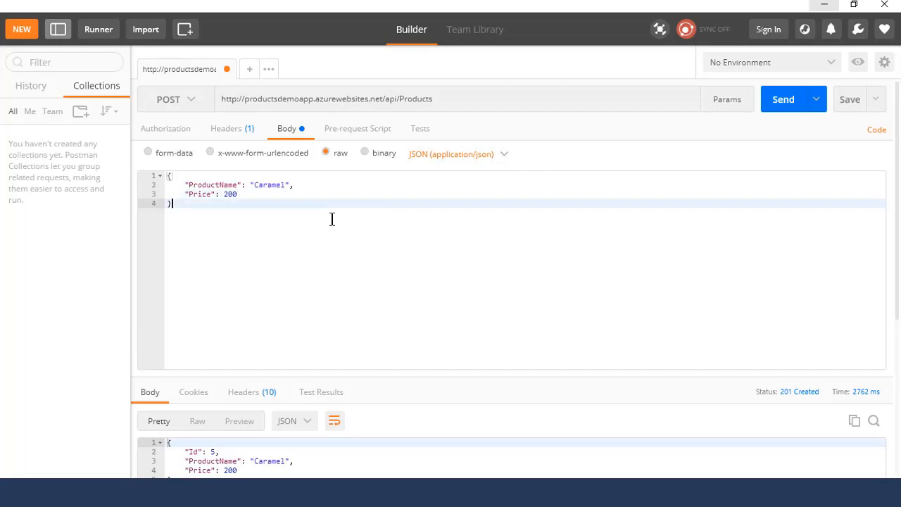
mouse_move(418, 275)
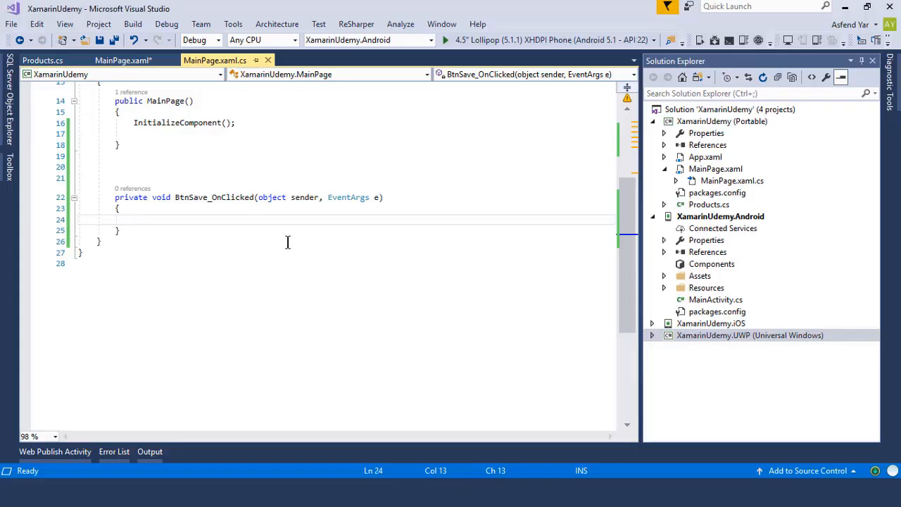
- Create a Products object from EntPrice and EntProductName and serialize it with JsonConvert.SerializeObject
key("enter")
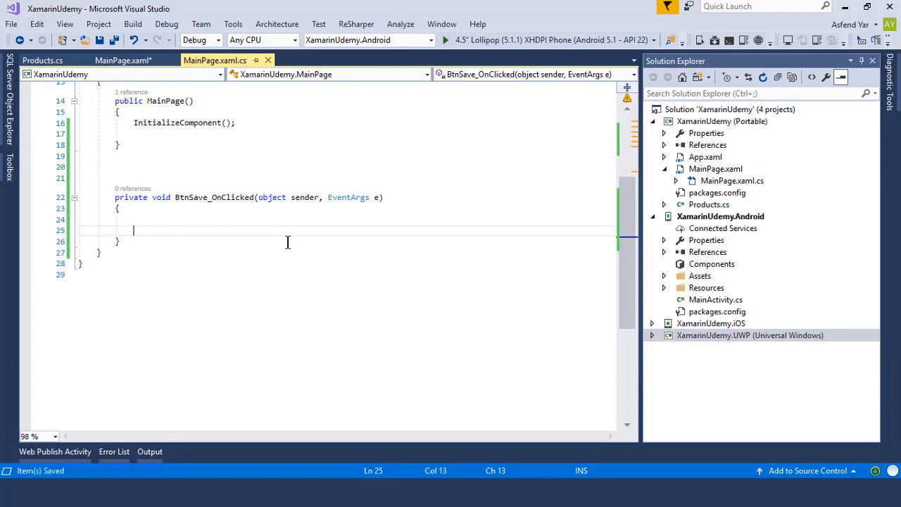
type("Pr")
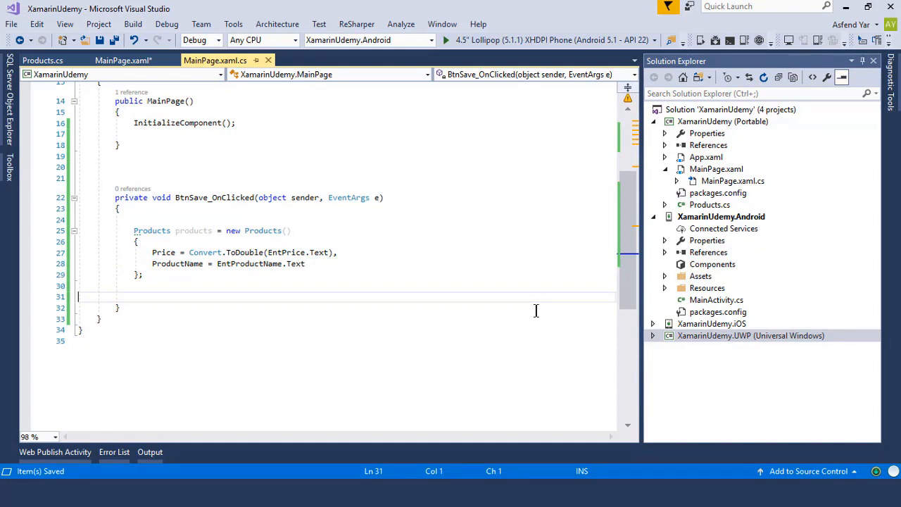
type("var json = JsonConvert.SerializeObject(products);")
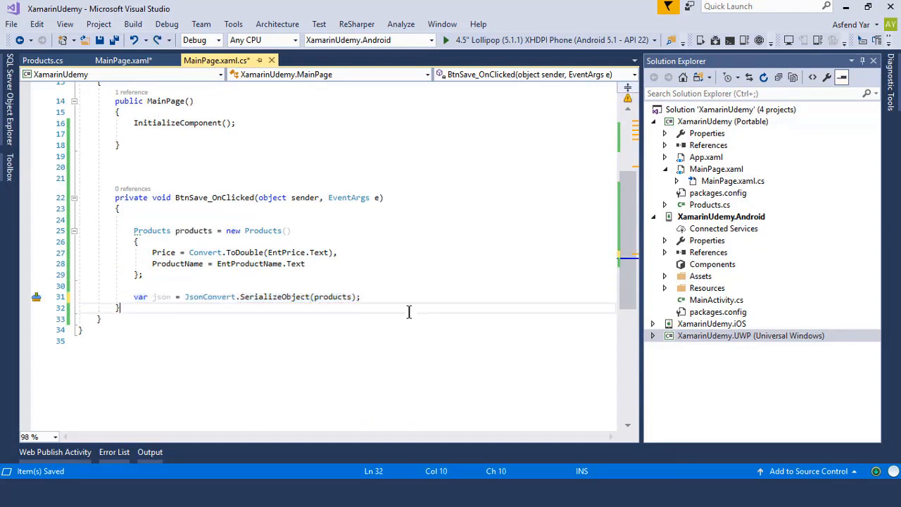
mouse_move(271, 297)
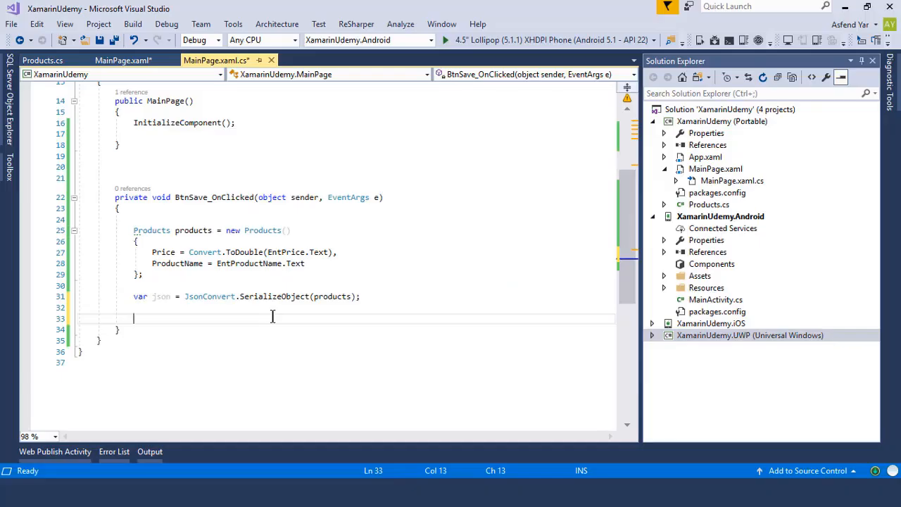
- Wrap the JSON in StringContent and await HttpClient PostAsync to the Products API URL
type("var content = new StringContent(json, Encoding.UTF8, \"application/json\");")
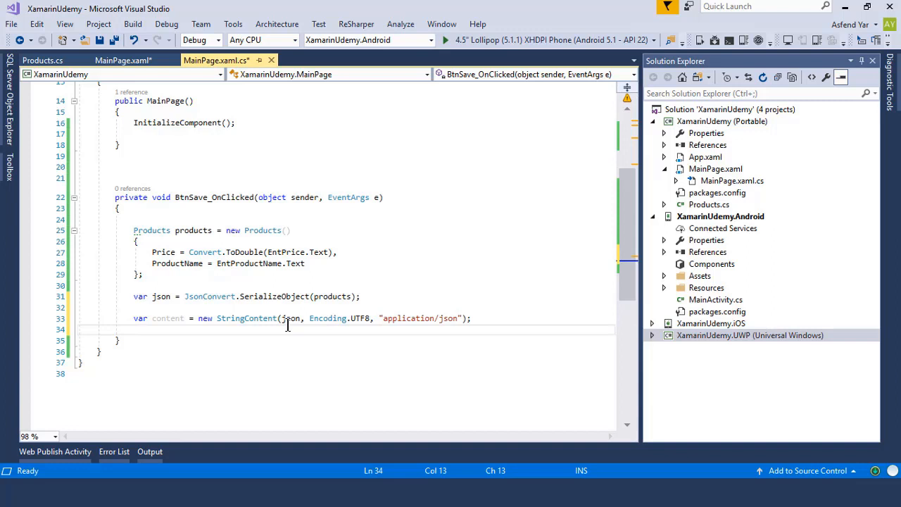
mouse_move(476, 319)
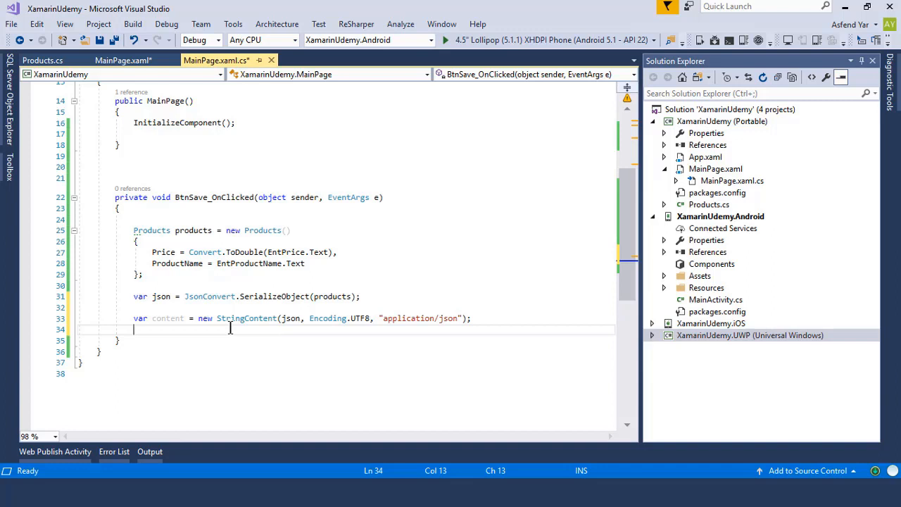
mouse_move(275, 317)
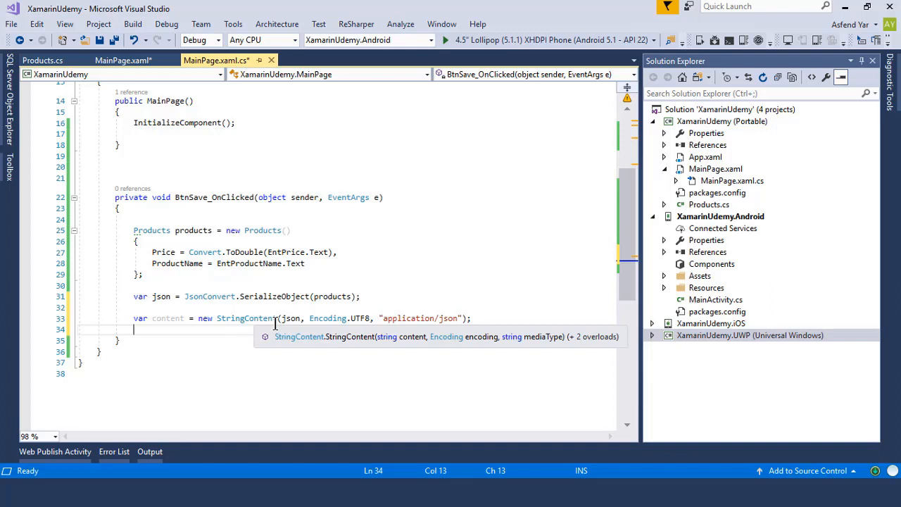
type("HttpClient client = new")
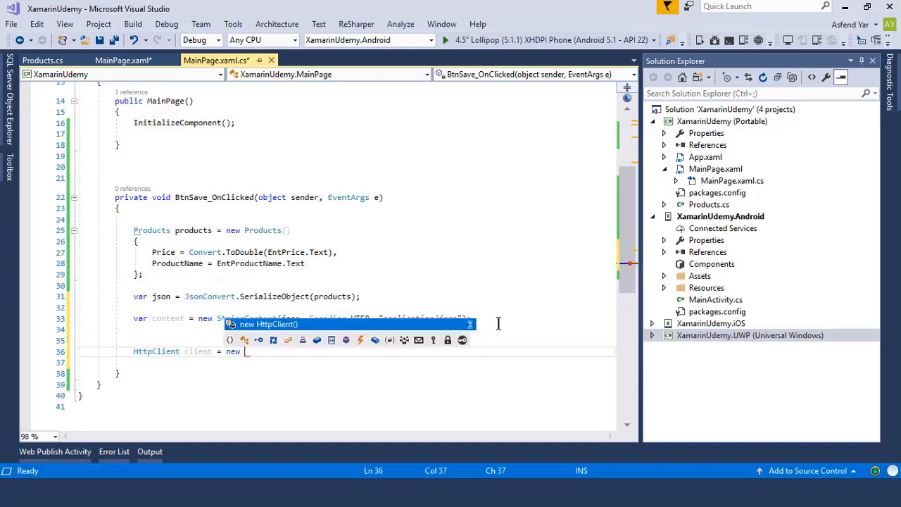
key("Enter")
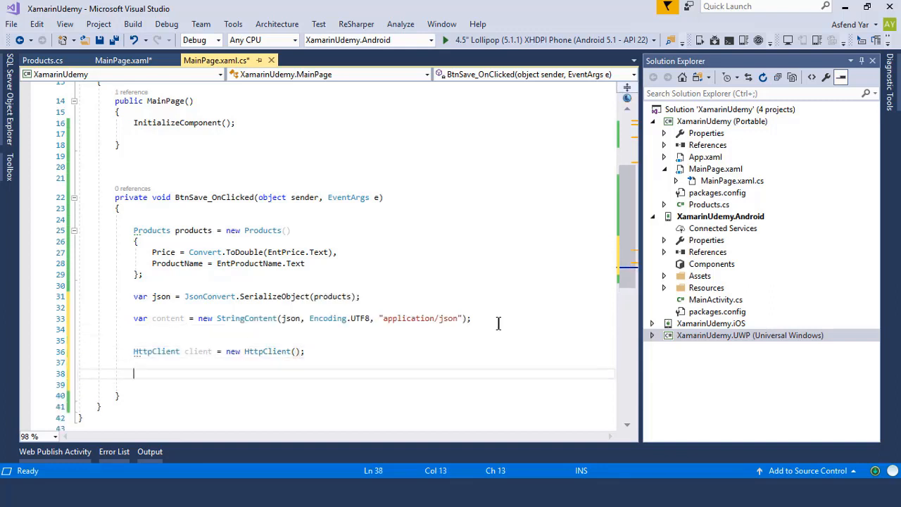
type("client.")
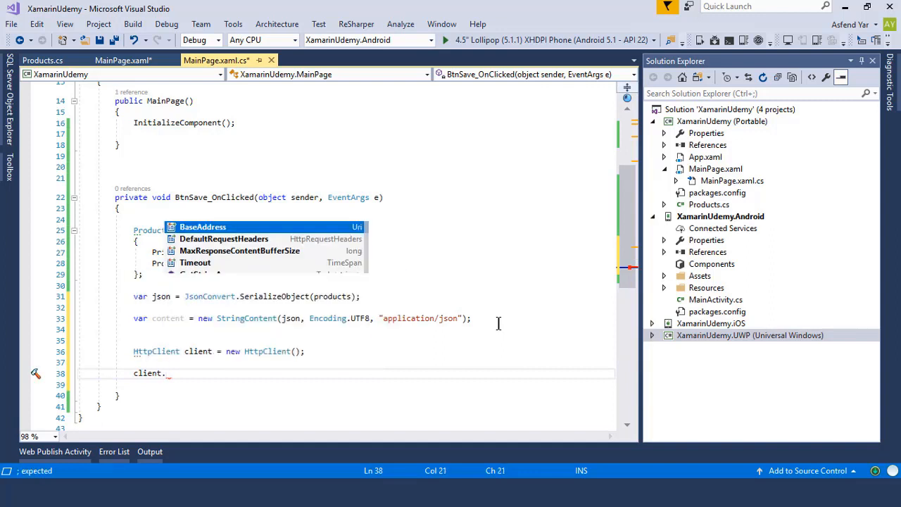
type("Post")
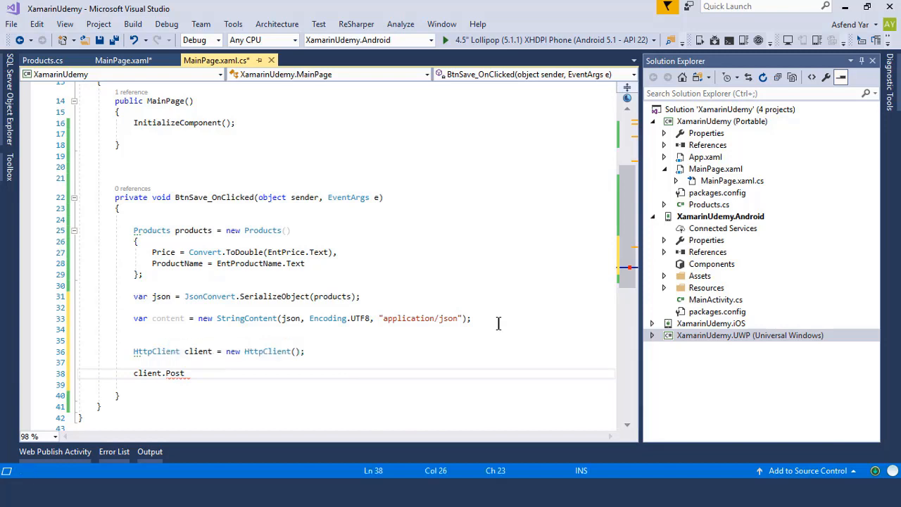
type("Async(\"\")")
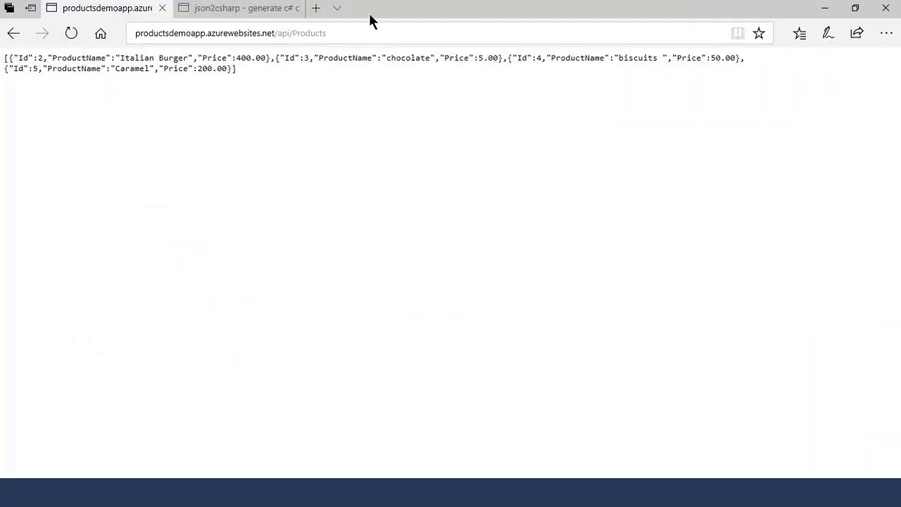
left_click(282, 33)
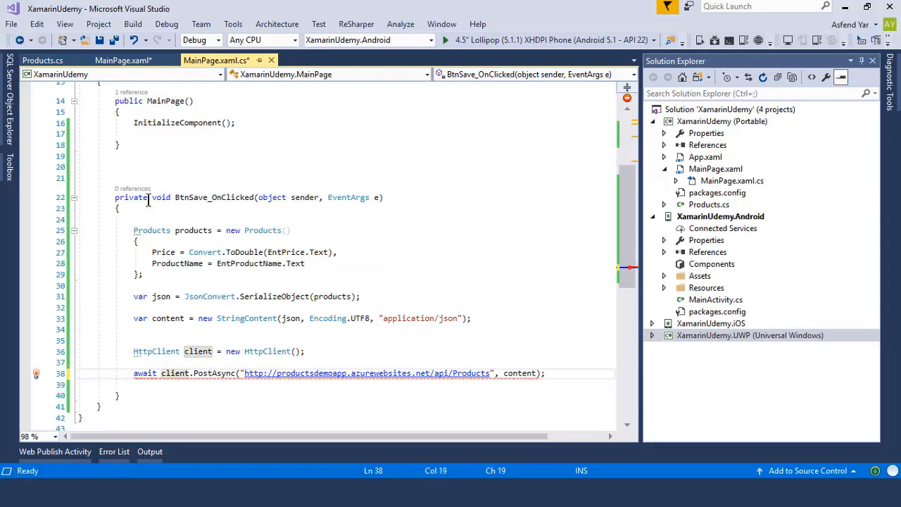
- Store the PostAsync response in 'var result', mark the handler async, and save
type("var result =")
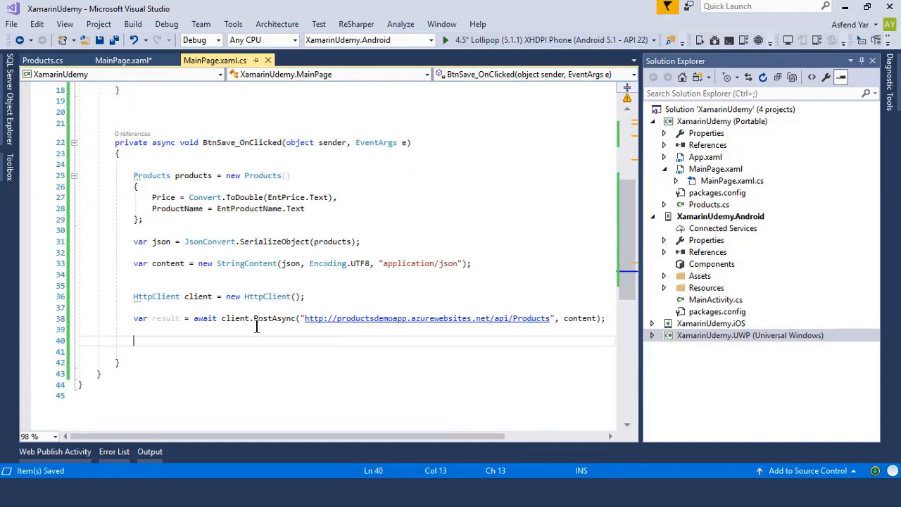
mouse_move(177, 340)
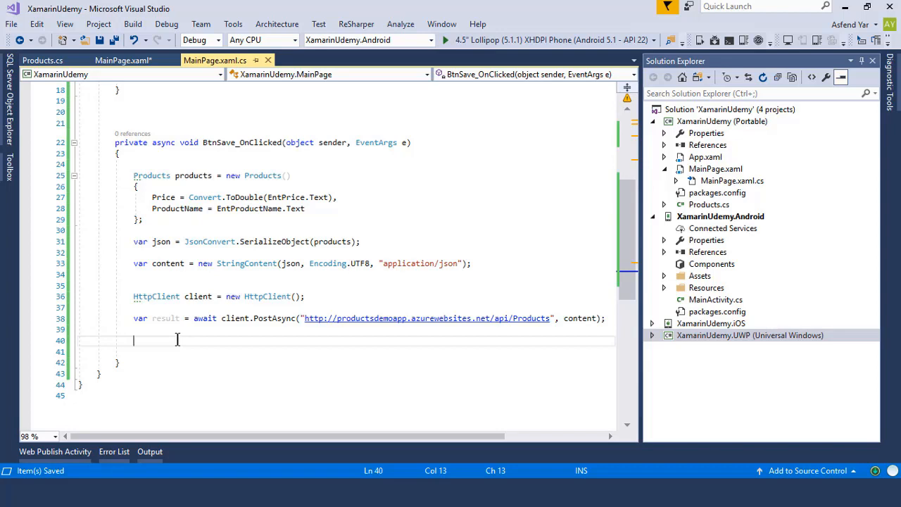
mouse_move(260, 356)
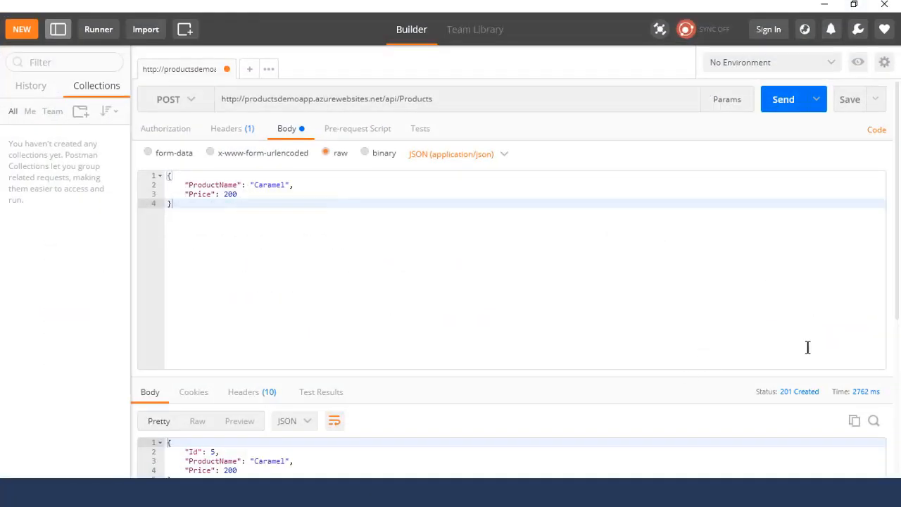
mouse_move(802, 400)
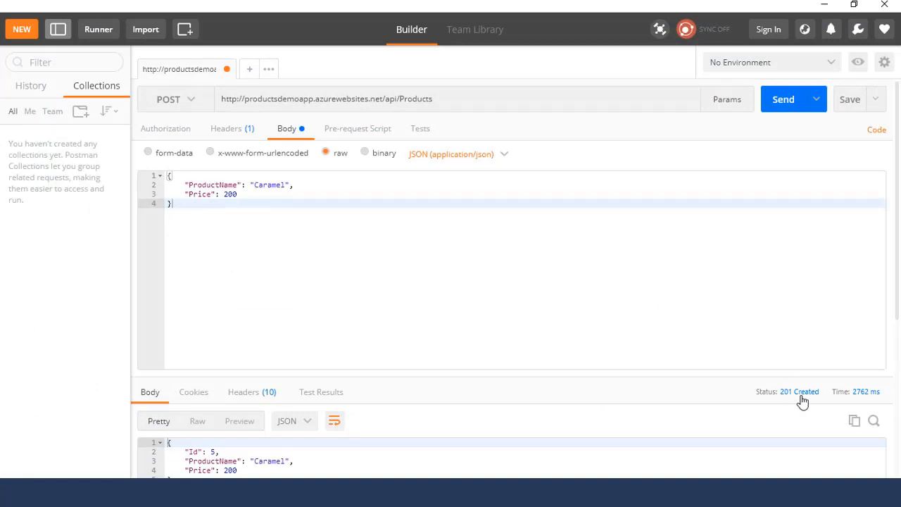
mouse_move(786, 402)
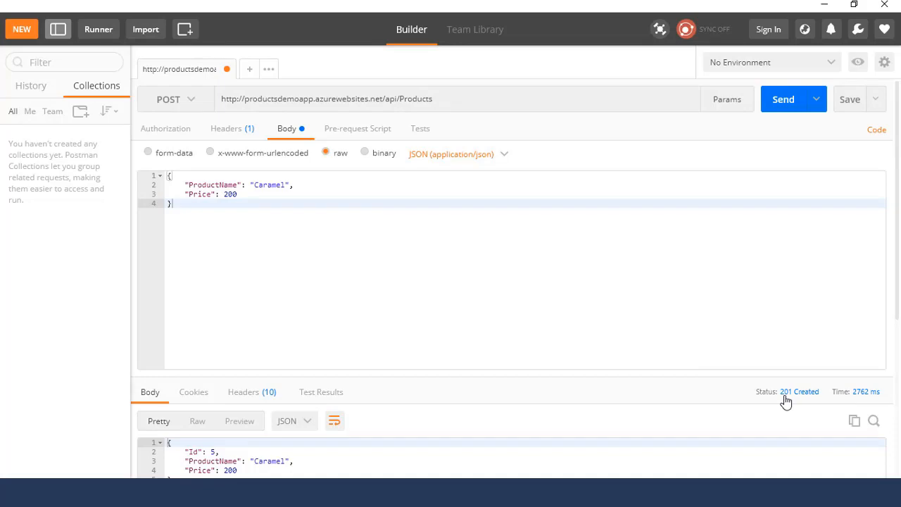
mouse_move(805, 29)
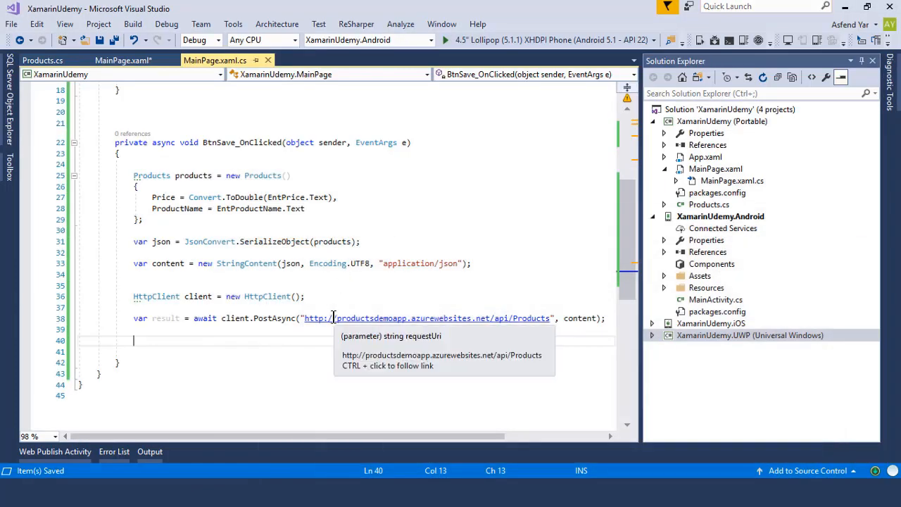
- Add an if on HttpStatusCode.Created that awaits DisplayAlert 'Hey!', 'Your record has been added', 'Alright'
type("if")
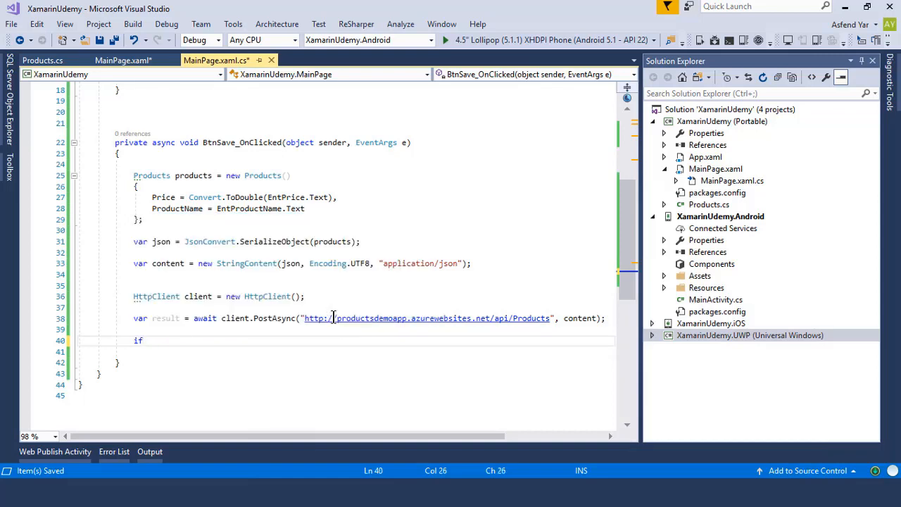
type("(result.IsSuccessStatusCode==HttpStatusCode.C")
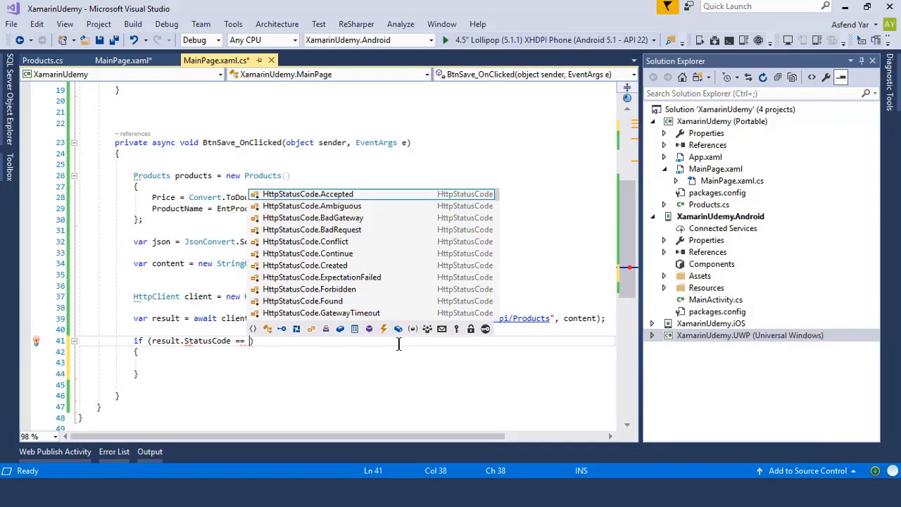
type("Https")
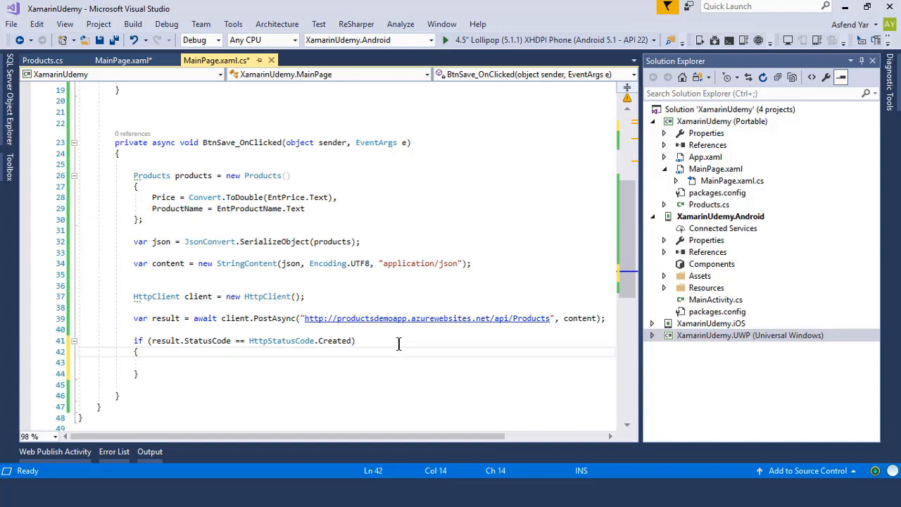
type("await DisplayAlert(\"Hey!\", \"Your record has been added\", \"Alright\");")
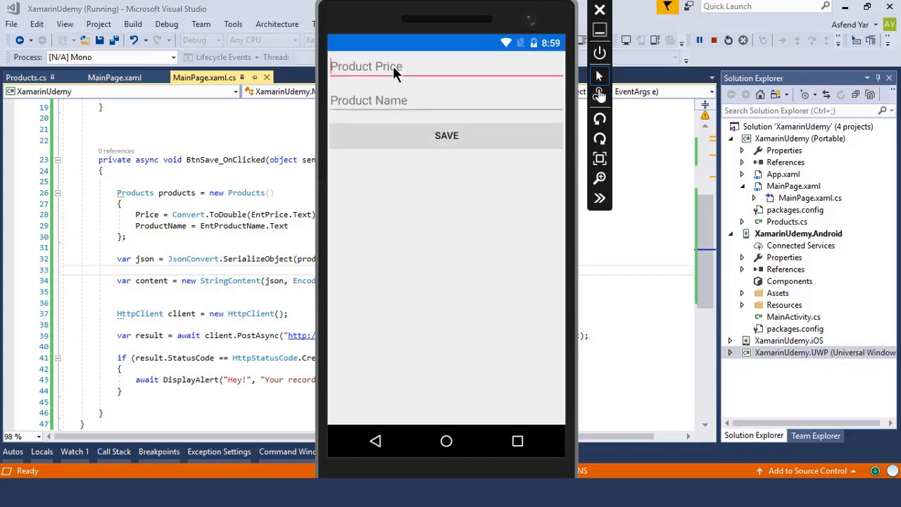
- Enter price 25 and product name 'Chips' in the emulator app
left_click(447, 100)
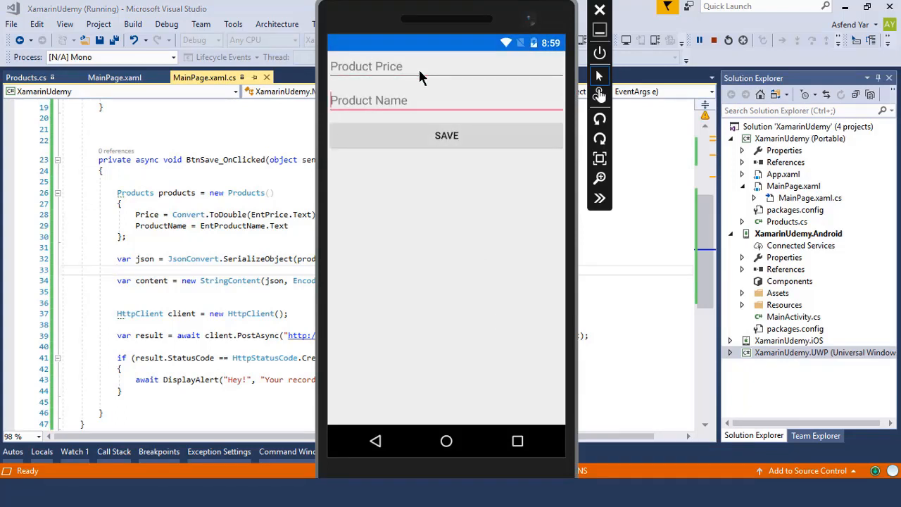
left_click(401, 67)
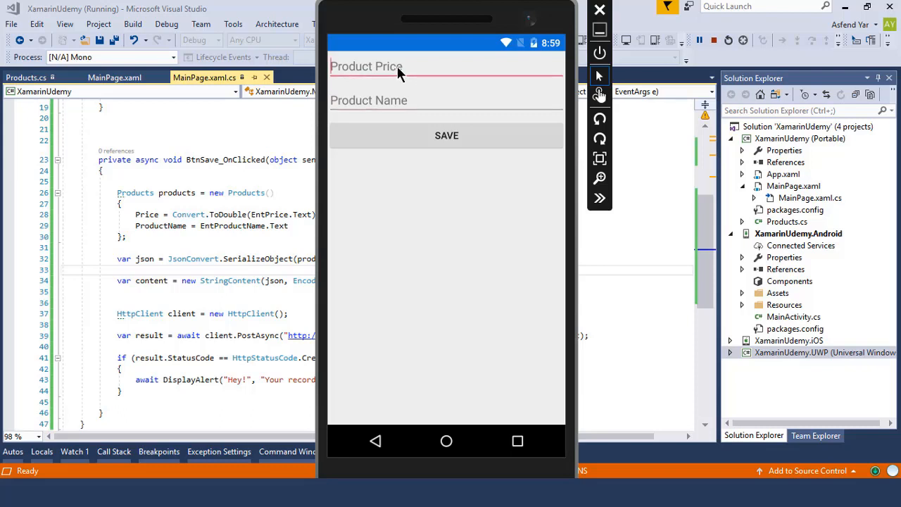
type("25")
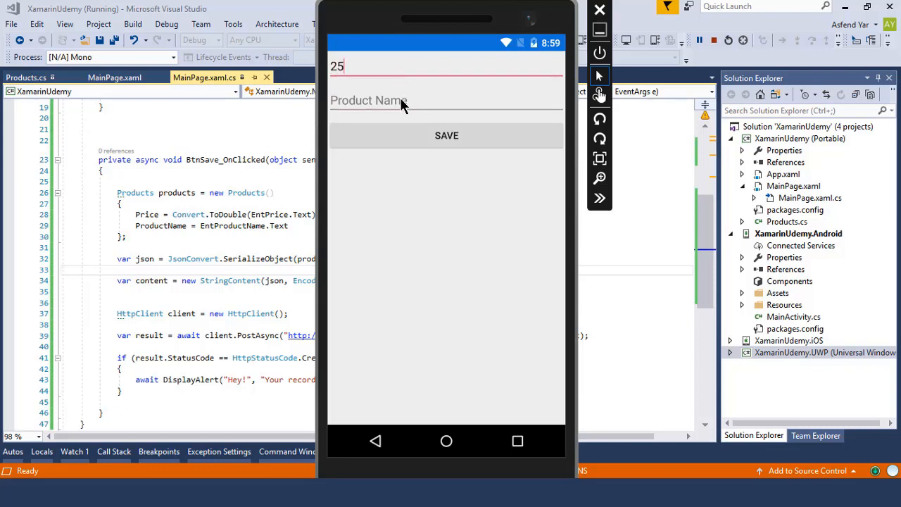
left_click(446, 100)
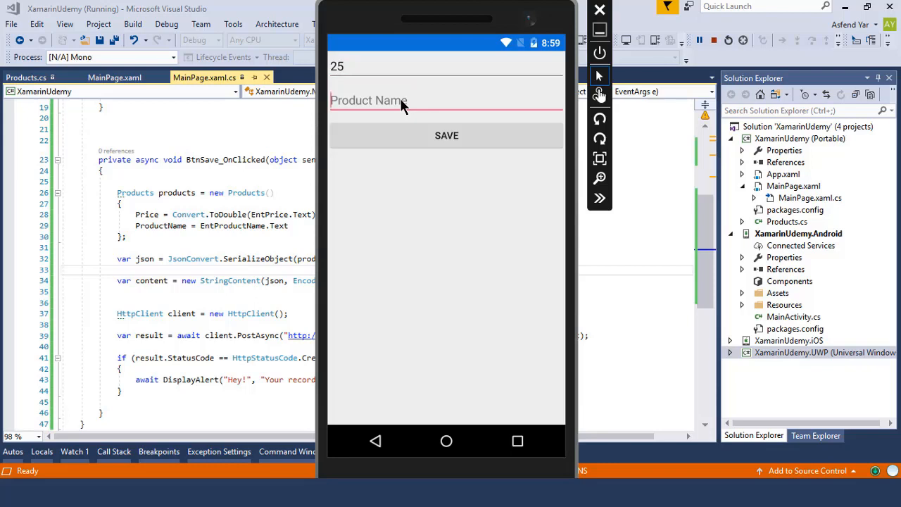
type("Chi")
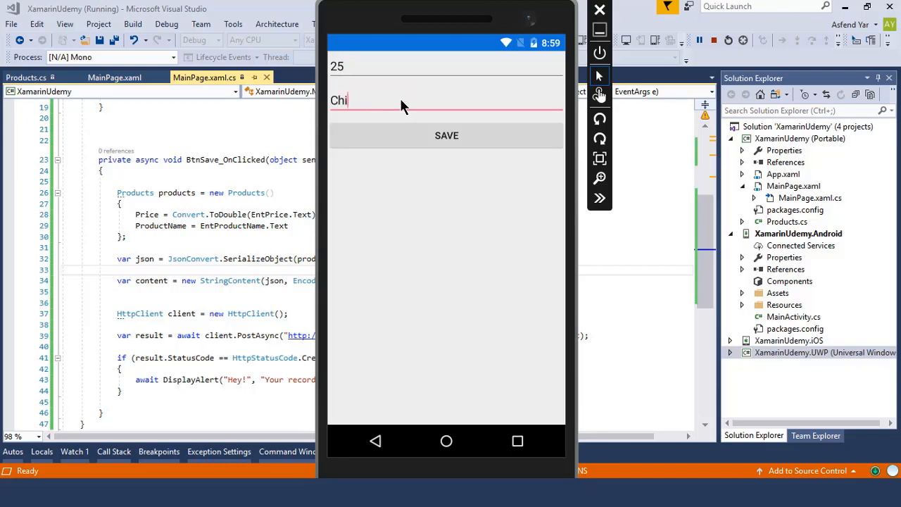
type("ps")
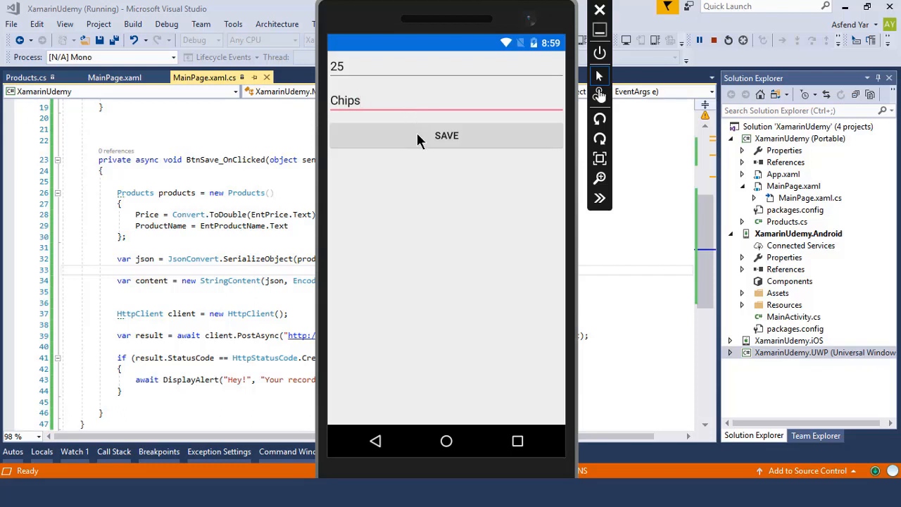
mouse_move(378, 242)
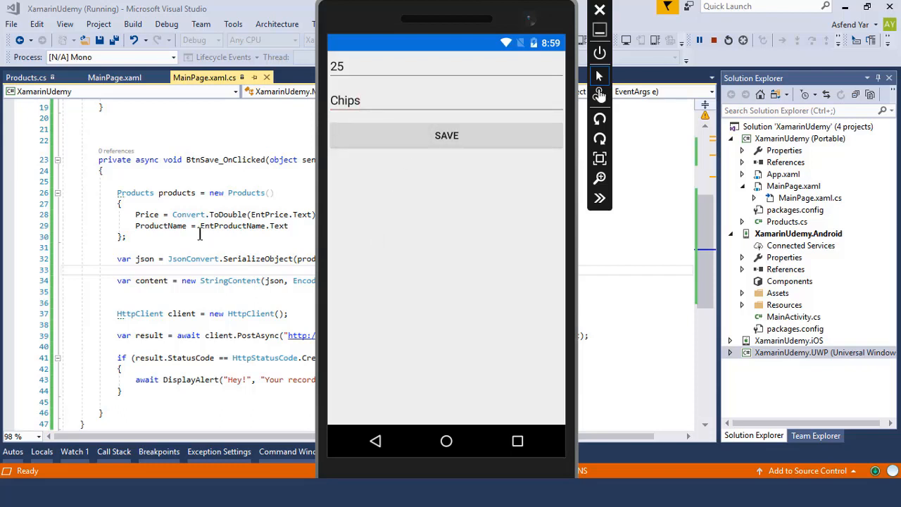
- Save the product and dismiss the 'Your record has been added' alert
left_click(447, 135)
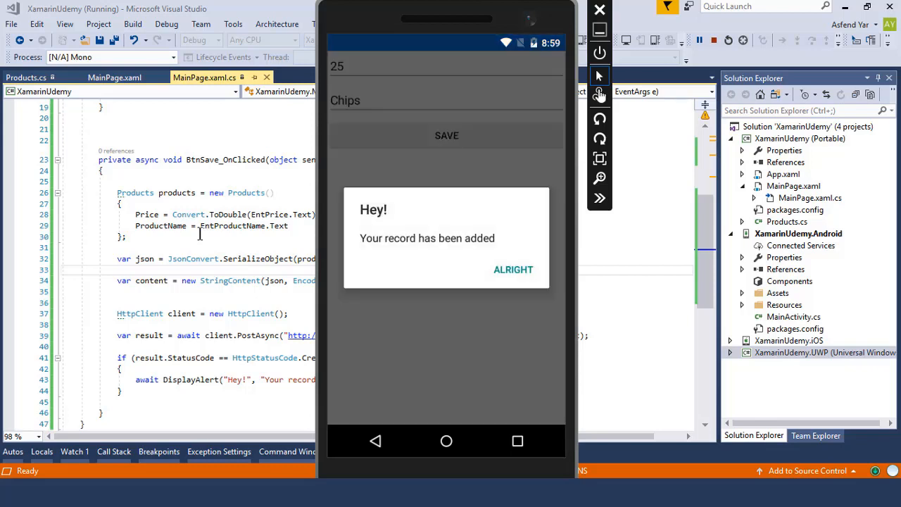
left_click(514, 269)
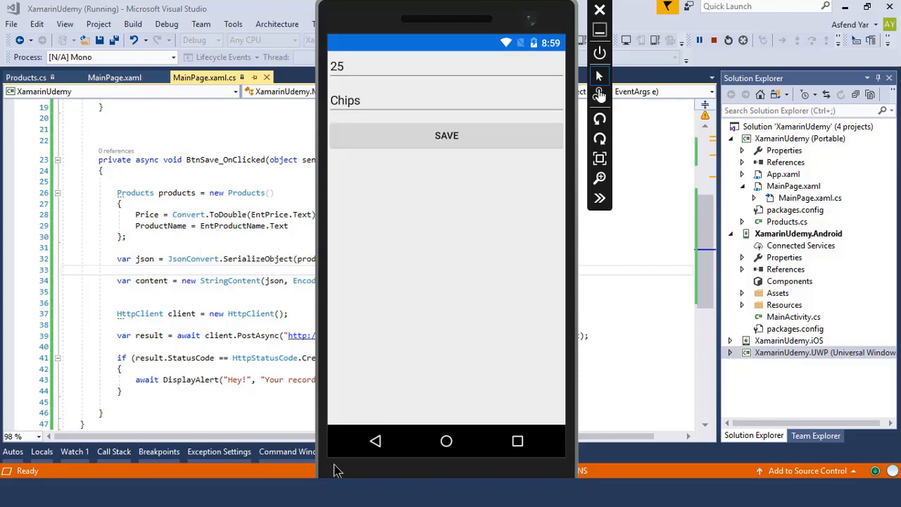
left_click(71, 33)
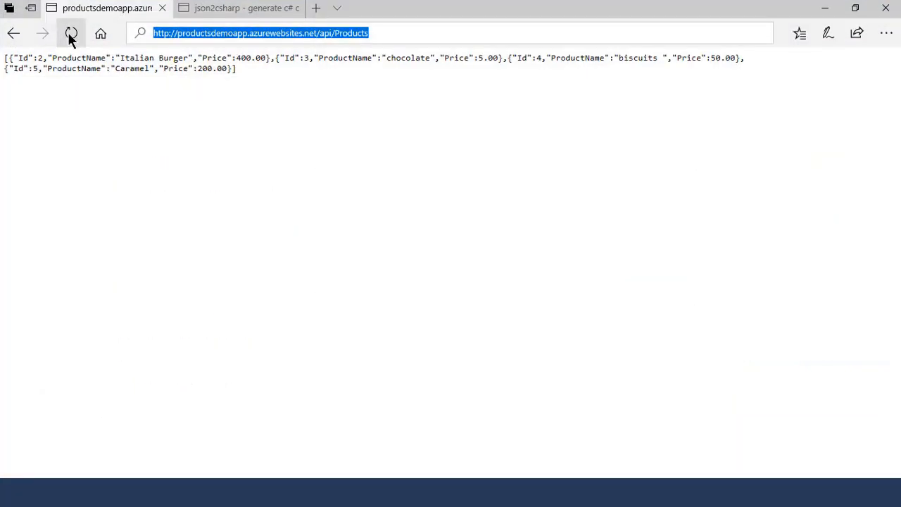
- Refresh the api/Products page and highlight the new Id 6 Chips record at 25.00
left_click(71, 33)
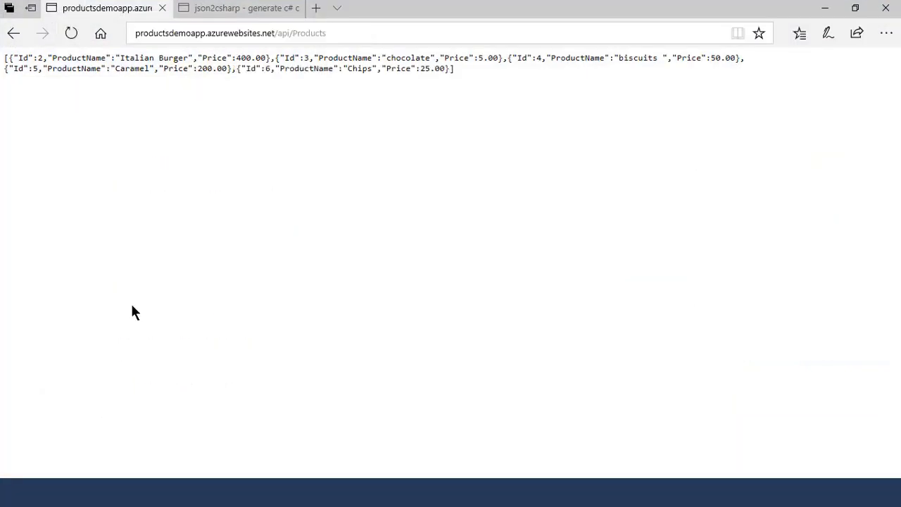
left_click_drag(283, 69, 456, 69)
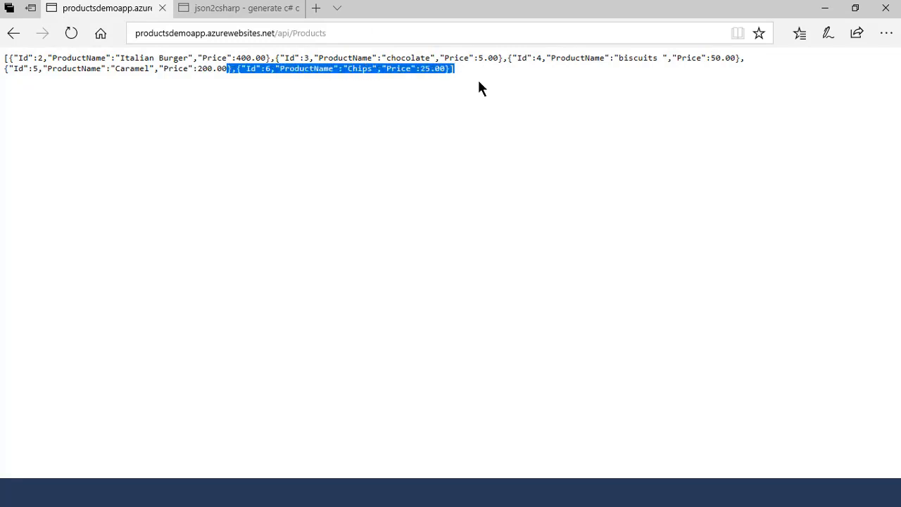
mouse_move(554, 257)
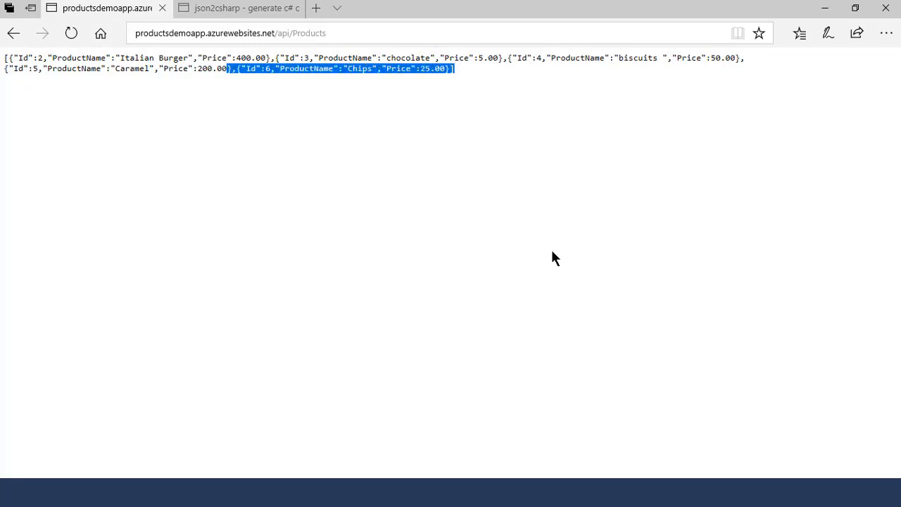
mouse_move(407, 233)
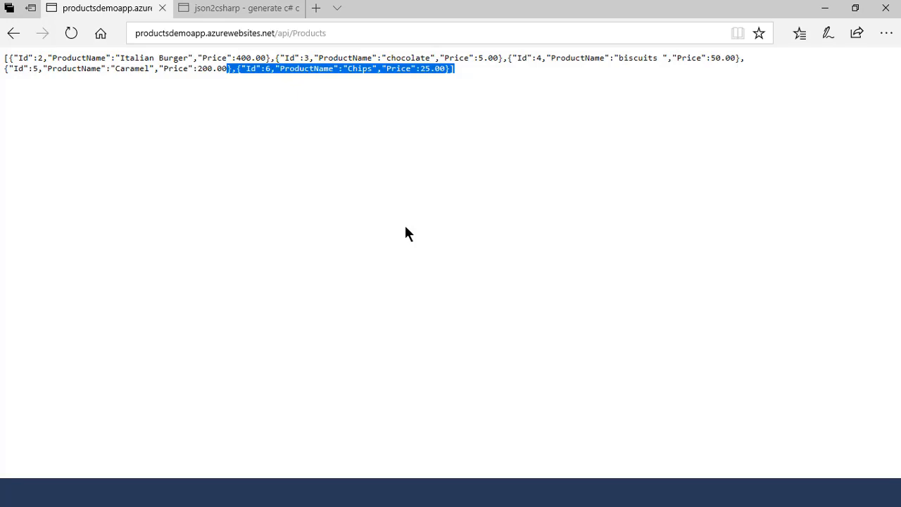
mouse_move(466, 239)
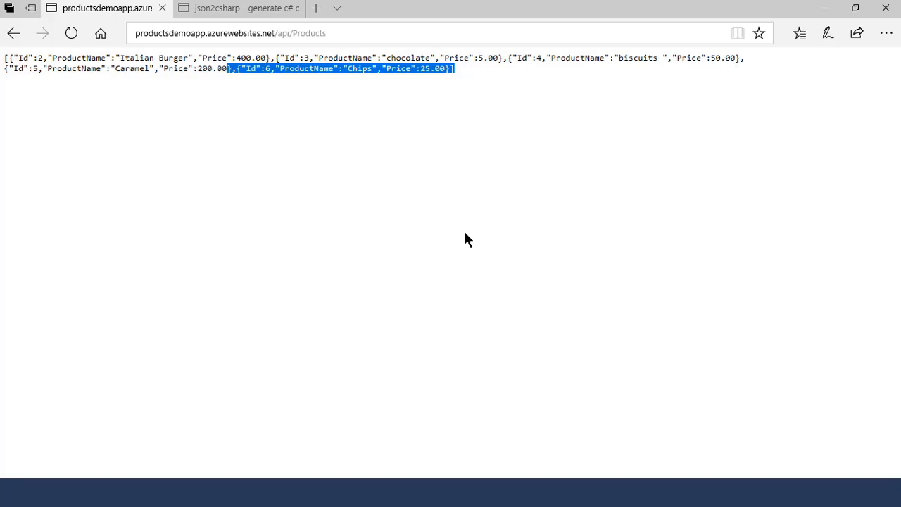